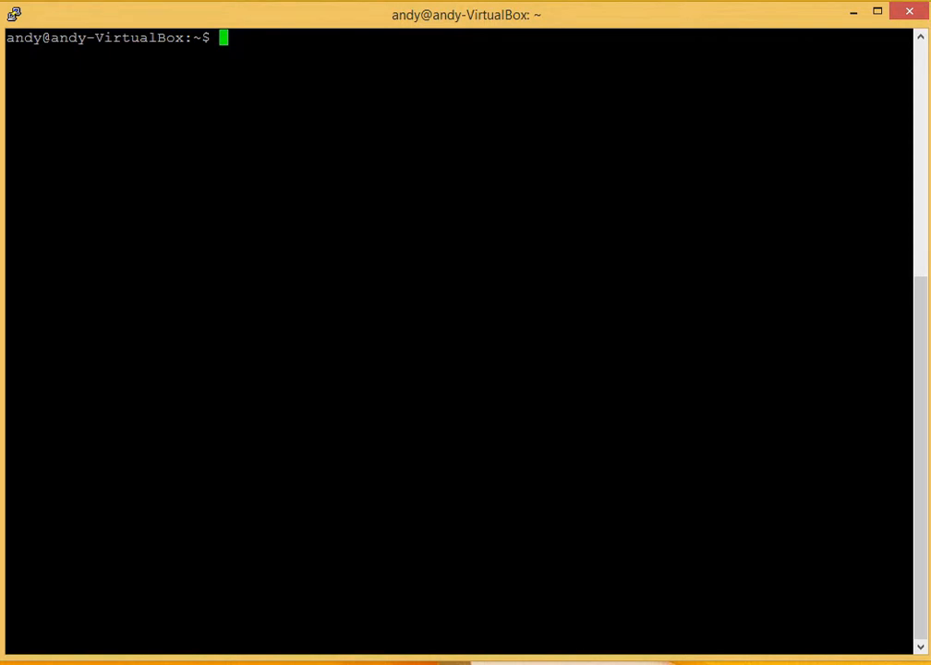
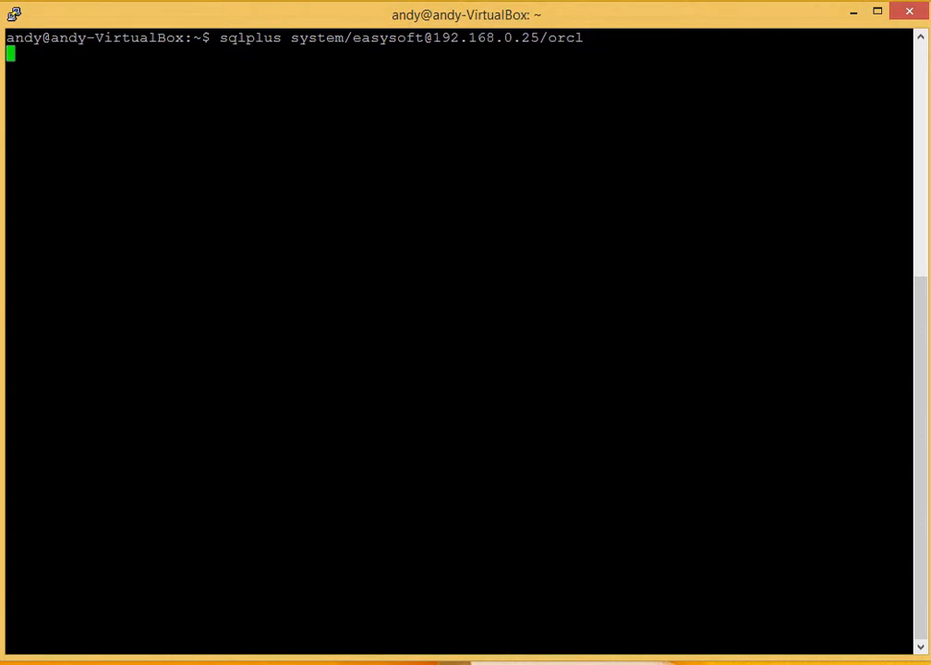
# Run 'select * from customer' returning the Easysoft row, then quit SQL*Plus
pyautogui.write('select')
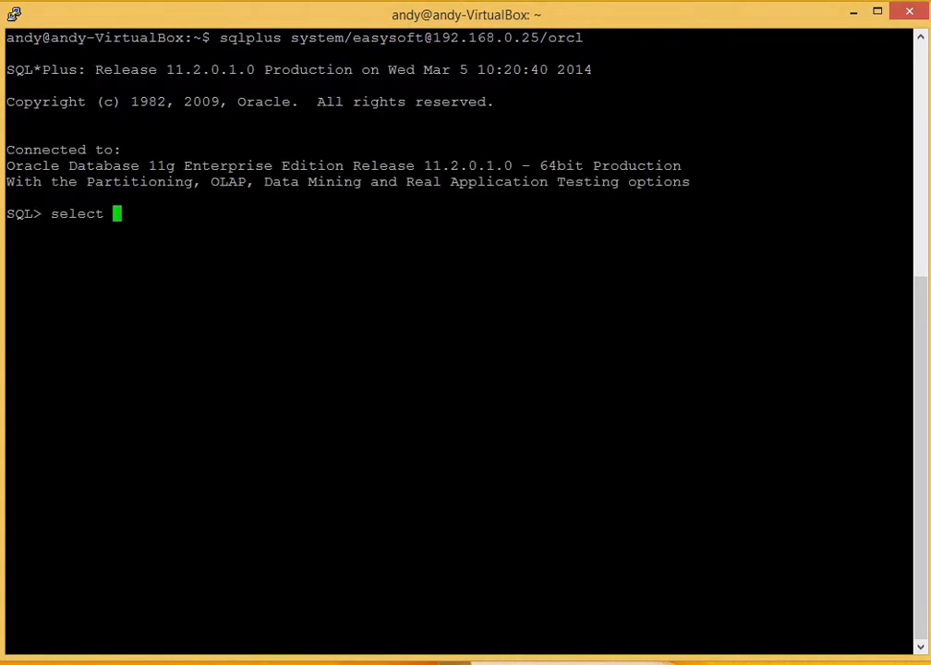
pyautogui.write('* from')
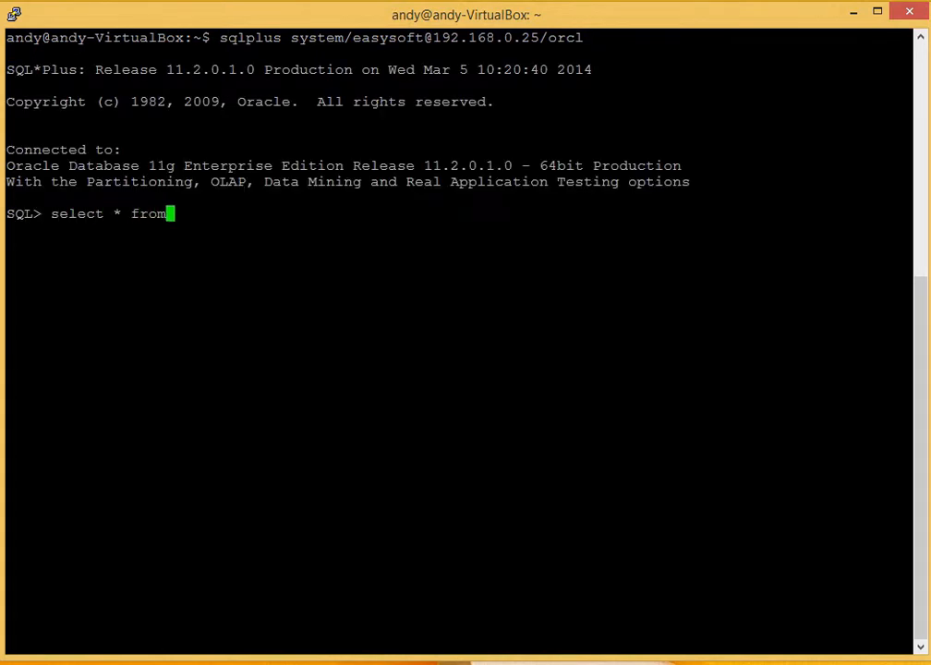
pyautogui.write('customer')
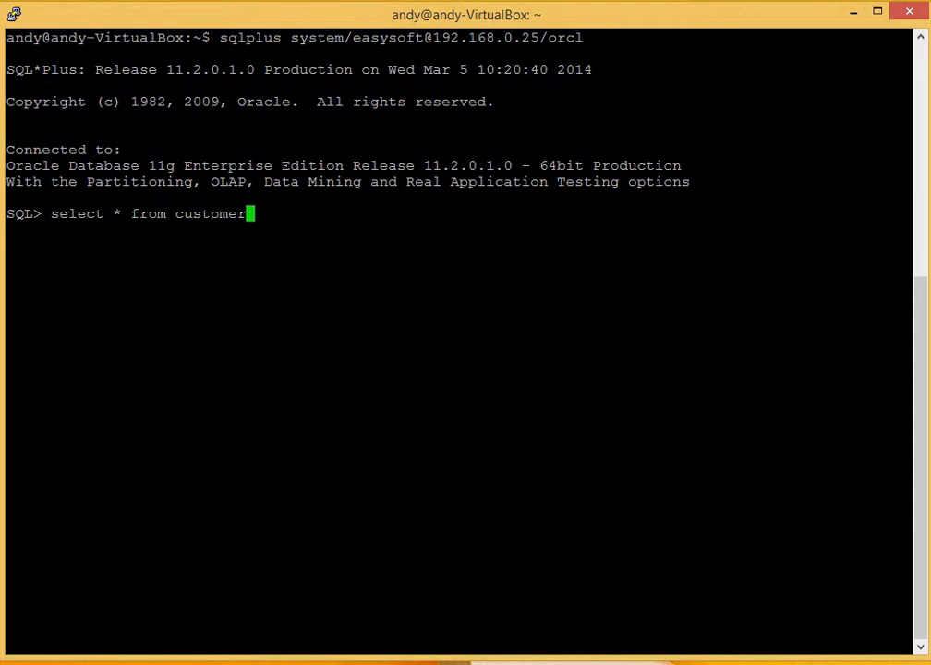
pyautogui.press('Return')
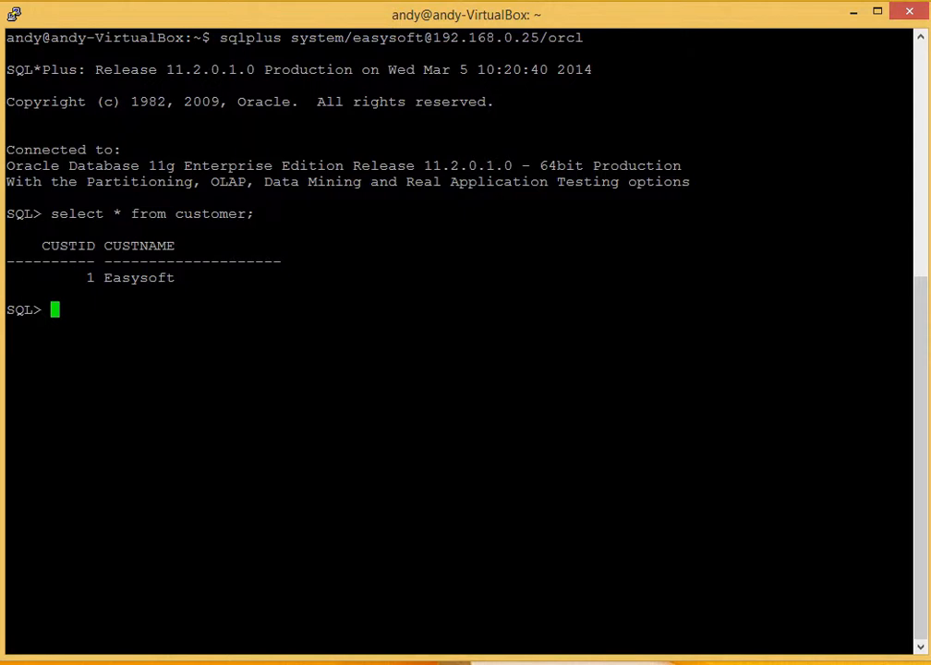
pyautogui.write('quit')
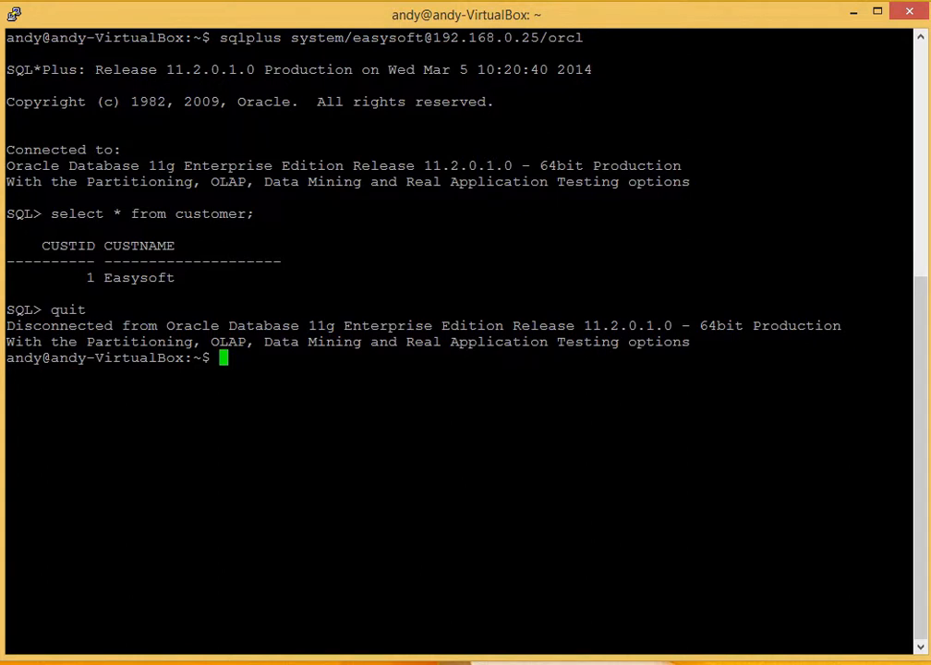
# Change into the shared/odbc-oracle driver directory and list its contents
pyautogui.write('cd')
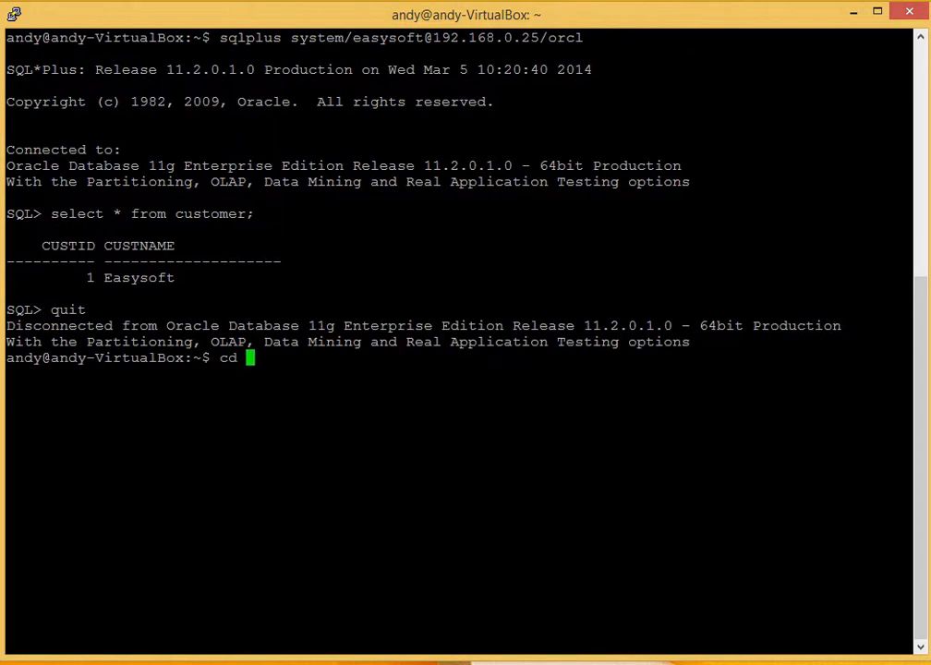
pyautogui.write('shared')
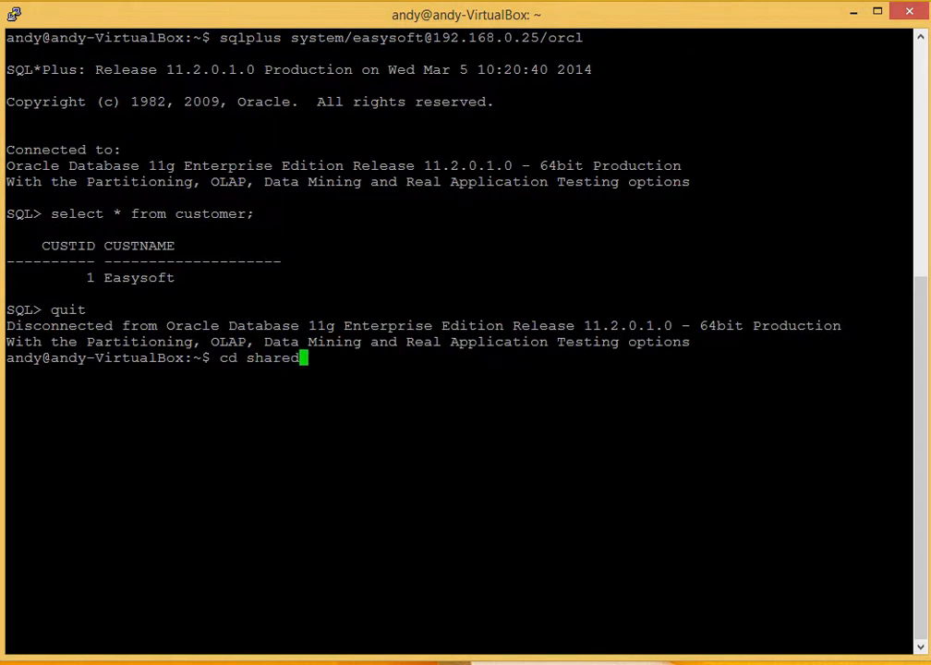
pyautogui.write('/')
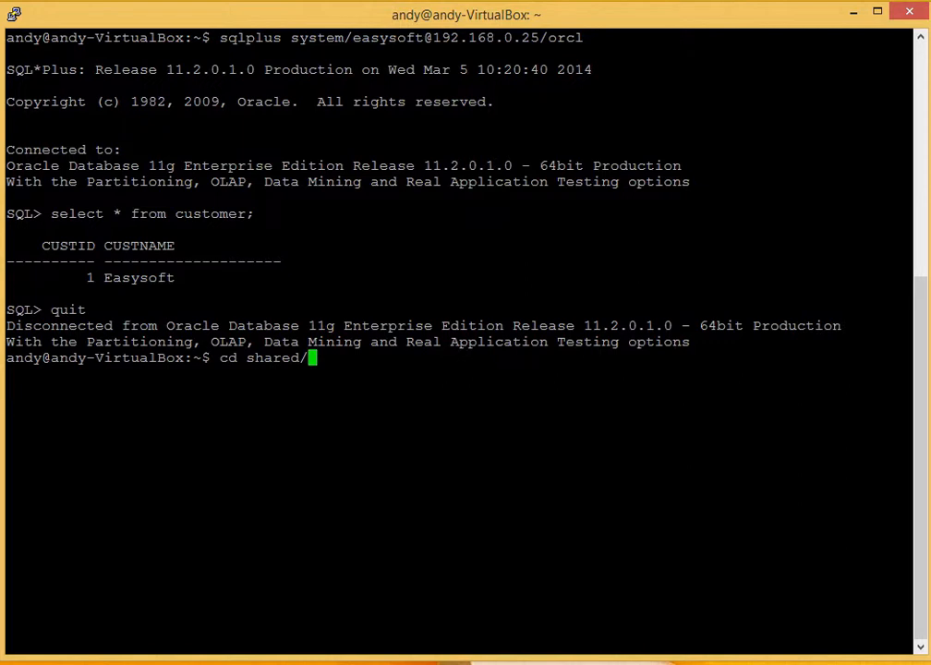
pyautogui.write('odbc-oracle-3.5.0-linux-x86-64-ul64/')
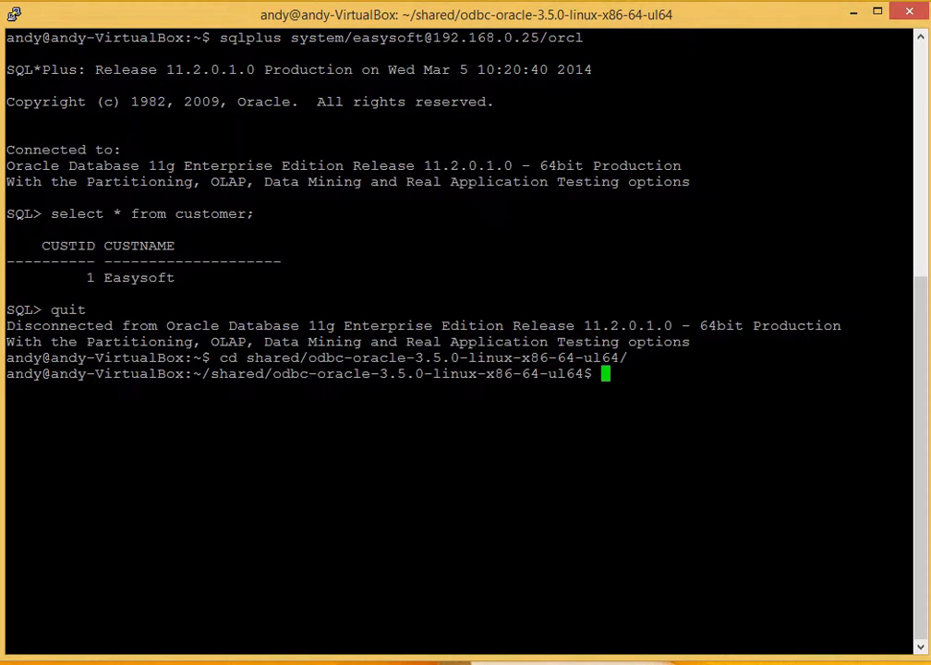
pyautogui.write('ls')
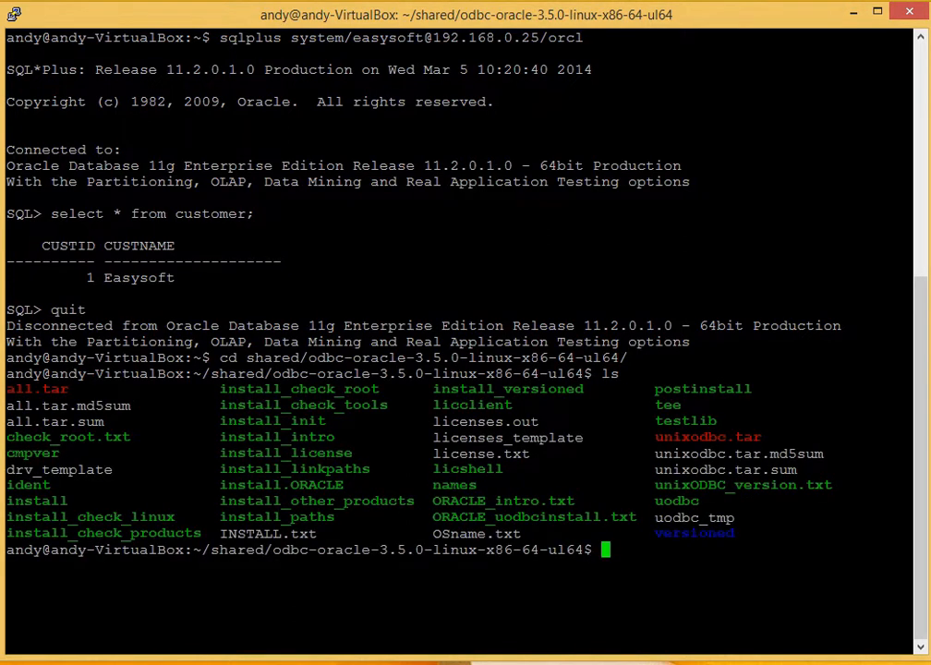
# Start the Easysoft driver installer with sudo ./install
pyautogui.write('sudo')
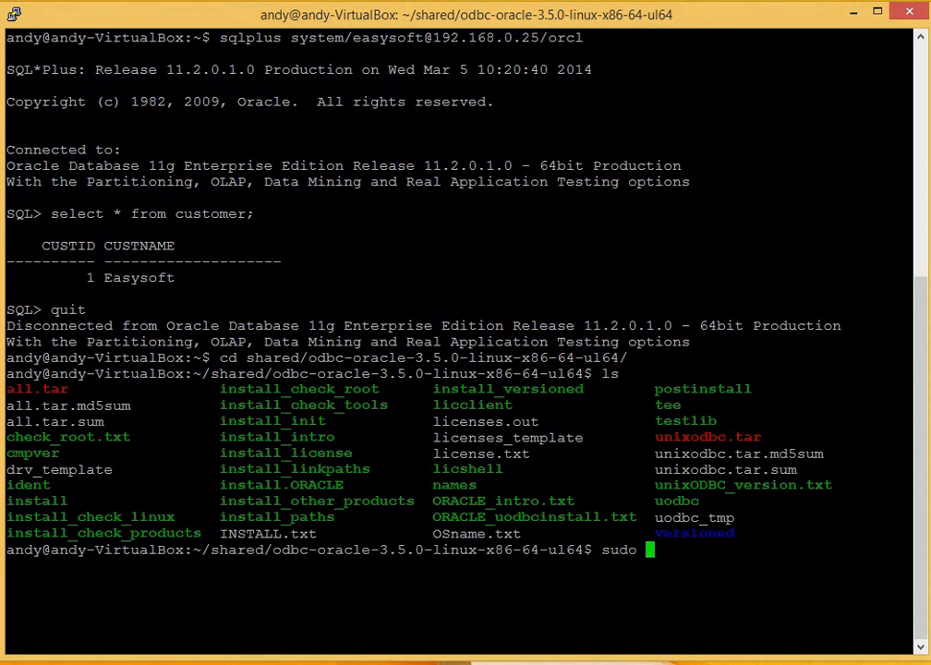
pyautogui.write('./in')
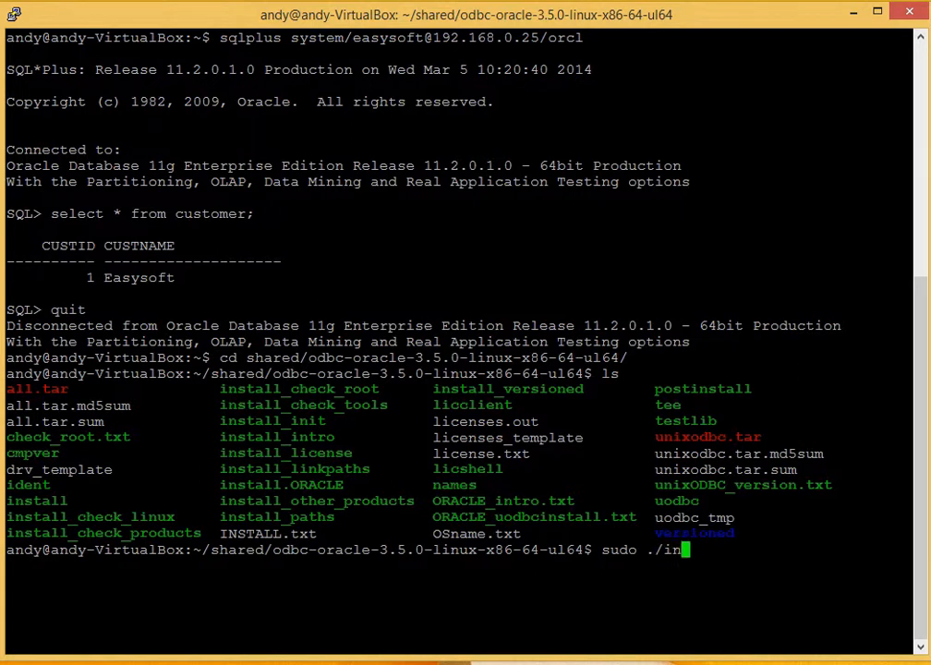
pyautogui.write('stall')
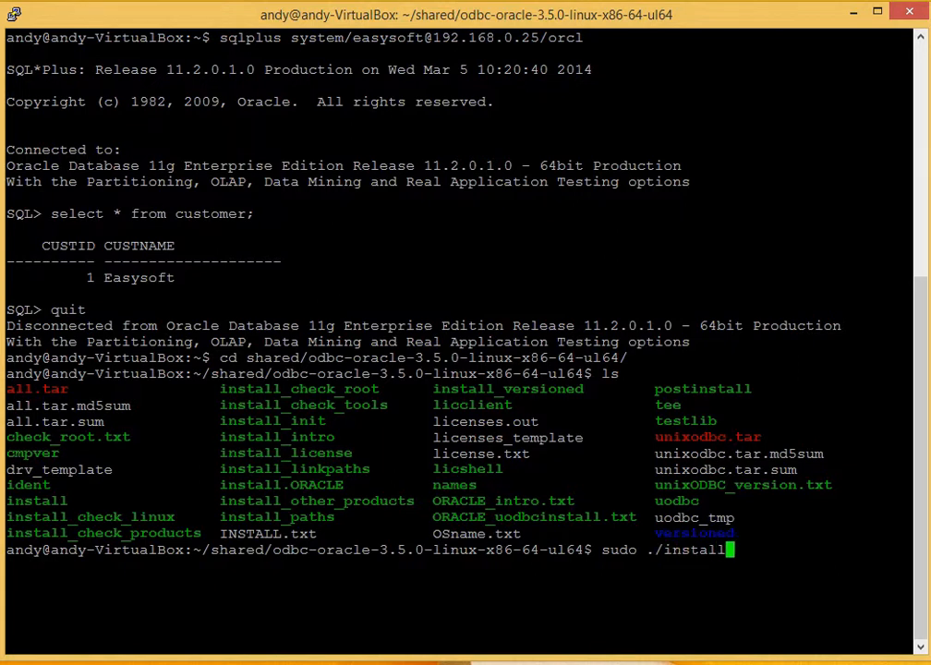
pyautogui.press('Return')
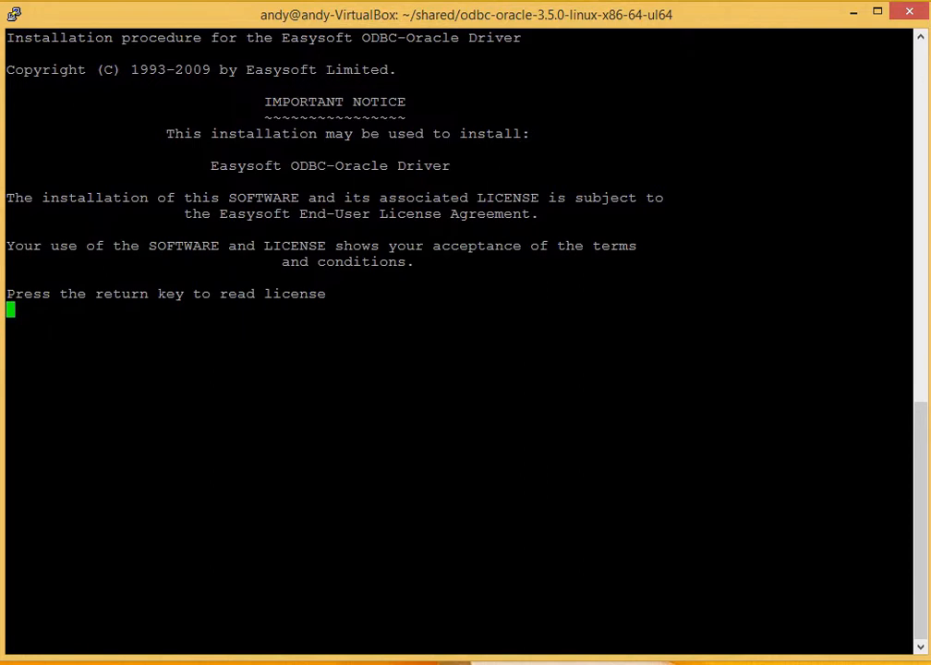
# Read the licence and answer yes to accept it, installing into /usr/local/easysoft
pyautogui.press('Return')
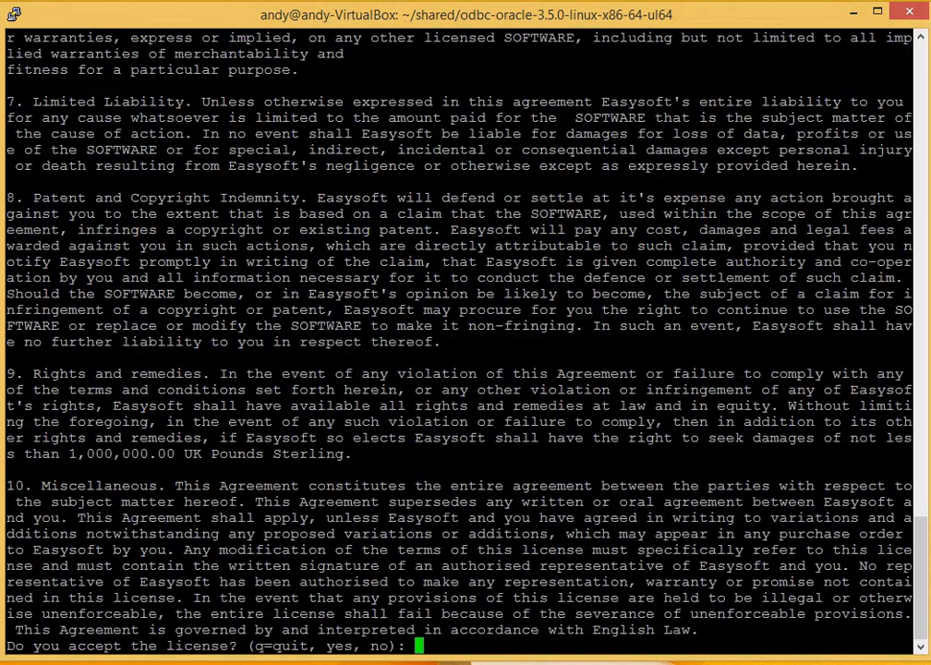
pyautogui.write('y')
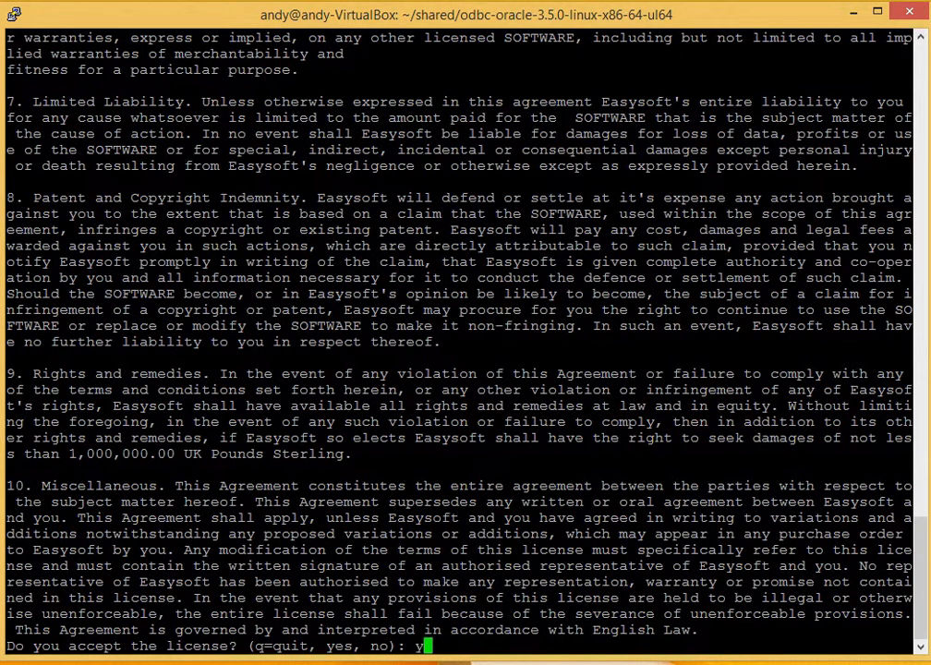
pyautogui.write('es')
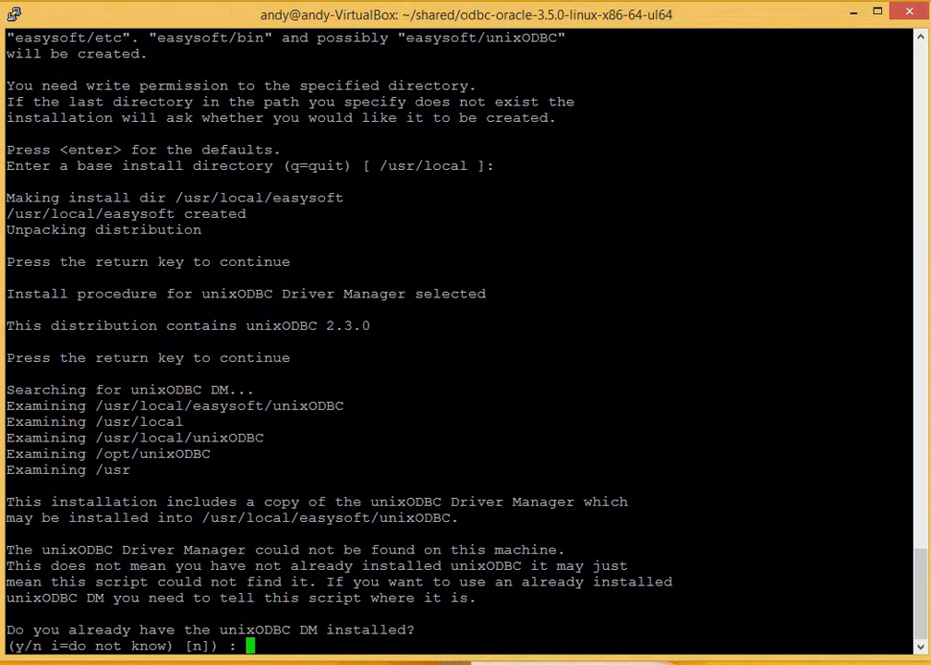
# Answer n to having unixODBC already, then y to request a driver licence now
pyautogui.write('n')
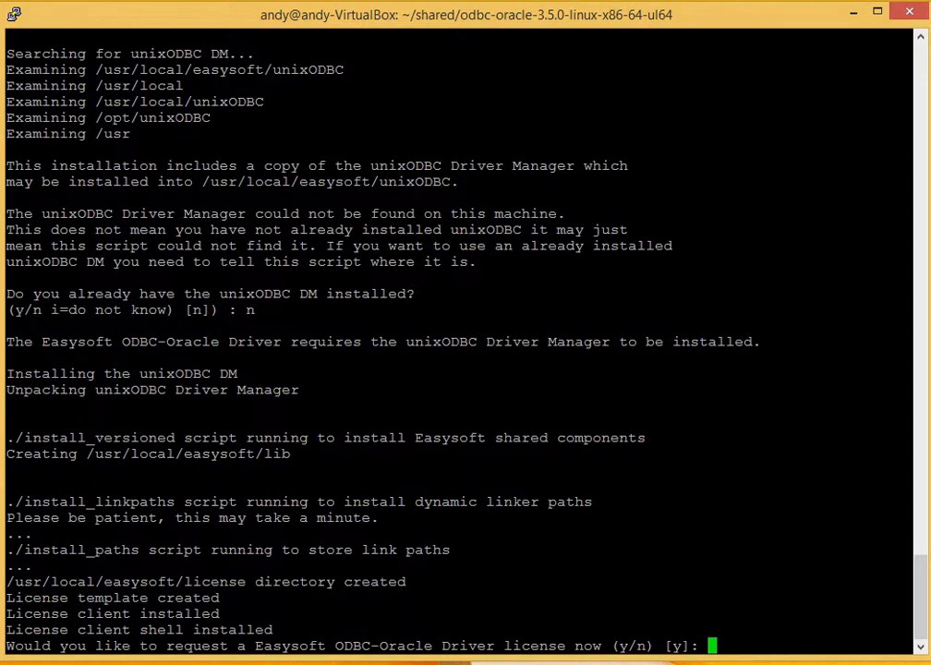
pyautogui.write('y')
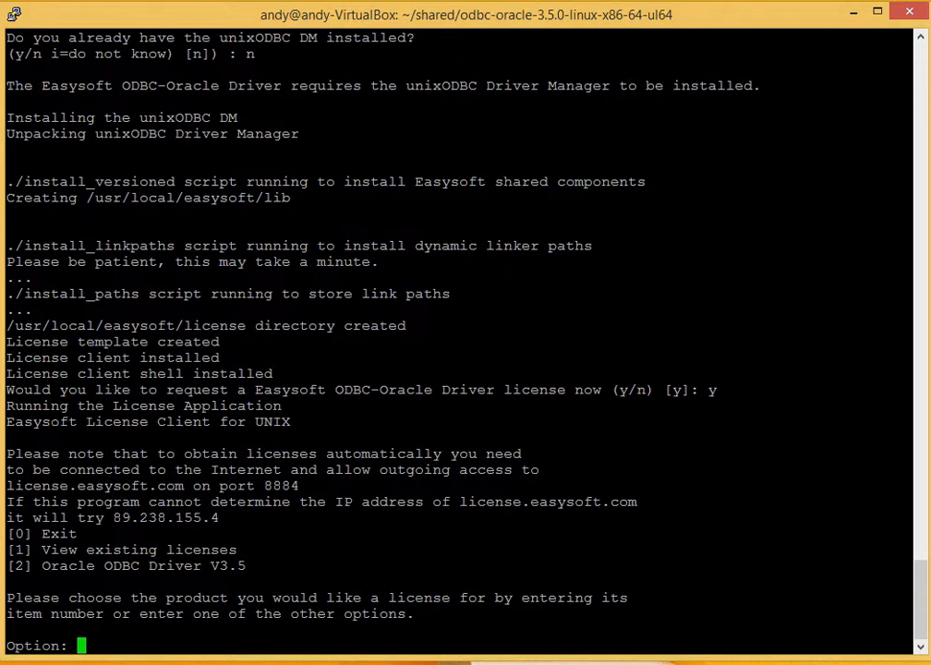
# Choose option 2, Oracle ODBC Driver V3.5, with name Andy and company Easy
pyautogui.write('2')
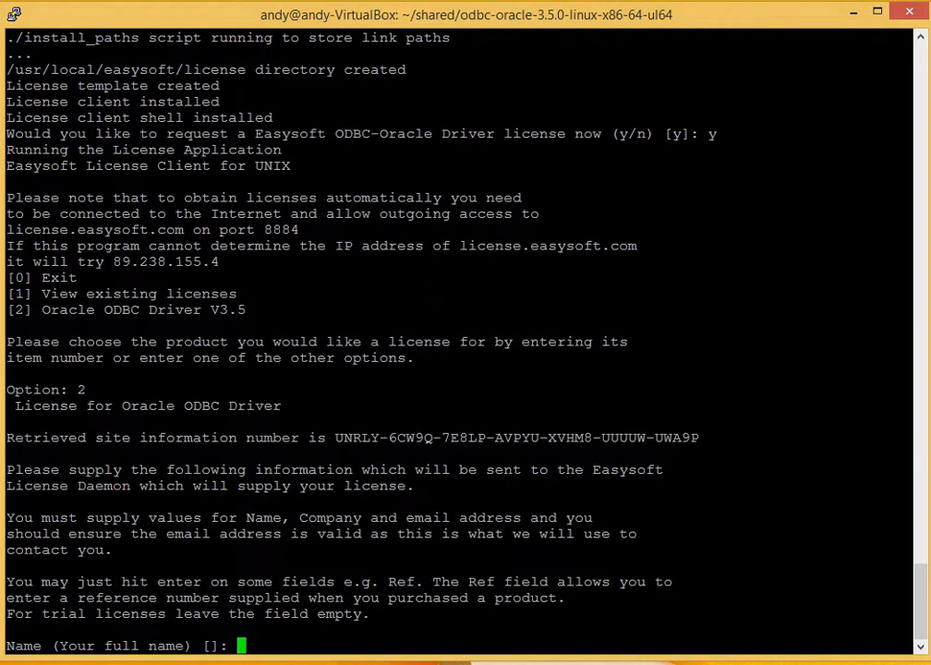
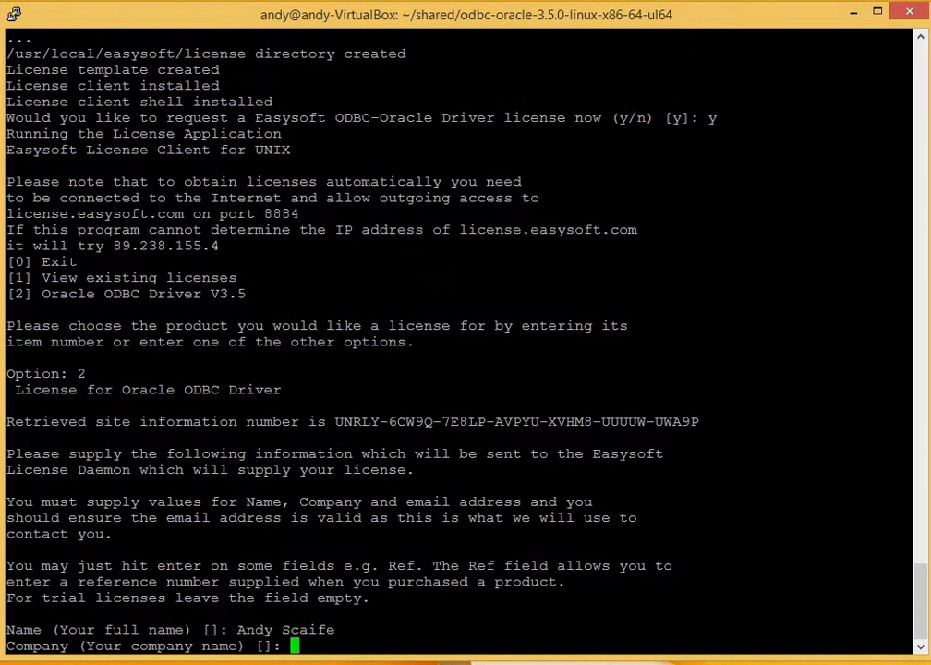
pyautogui.write('Easysoft Limited')
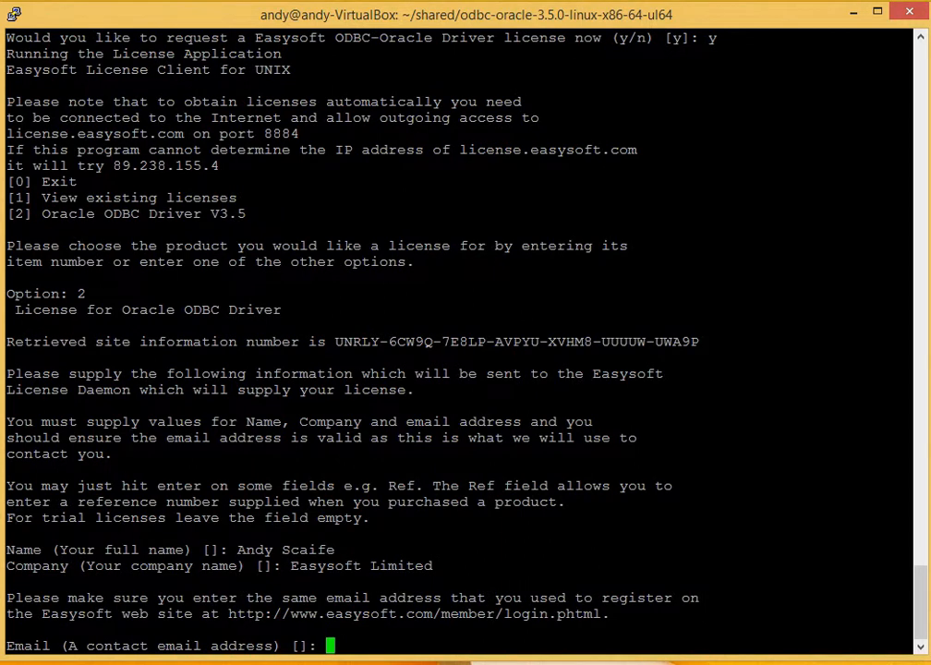
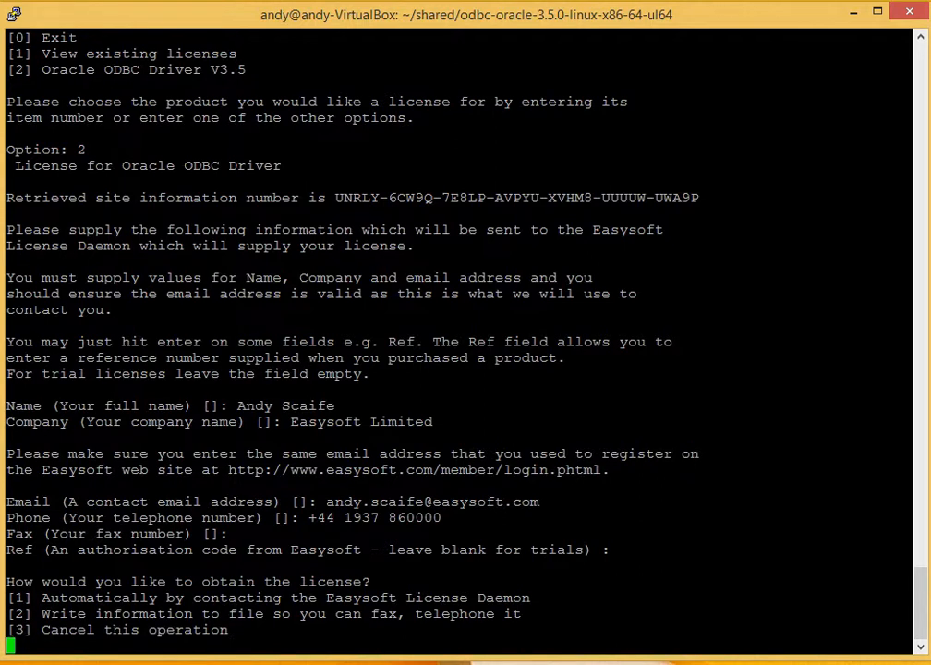
# Get the licence from the Easysoft License Daemon (option 1), then exit the licence client (0)
pyautogui.write('1')
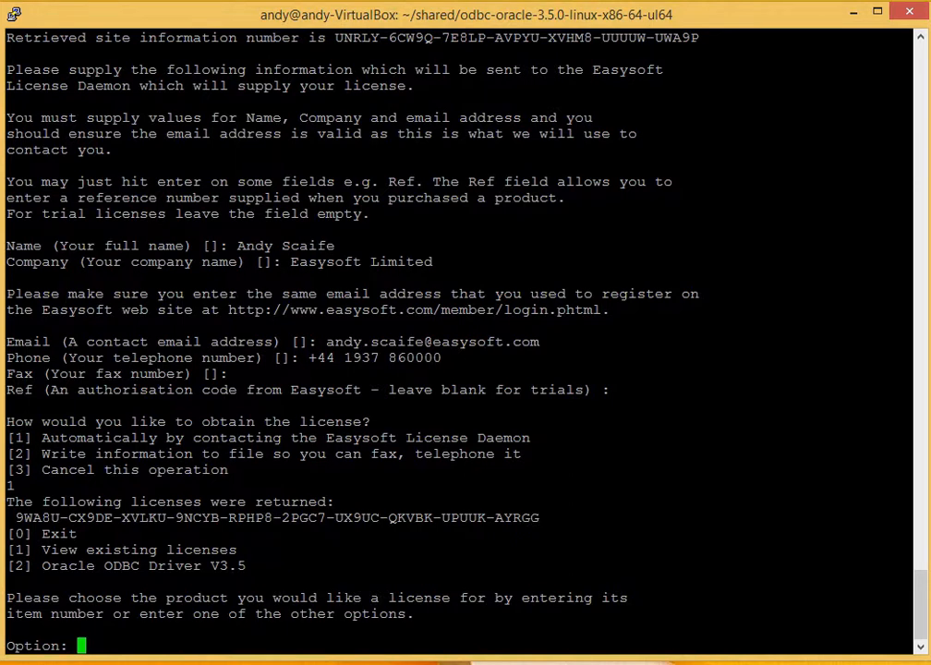
pyautogui.write('0')
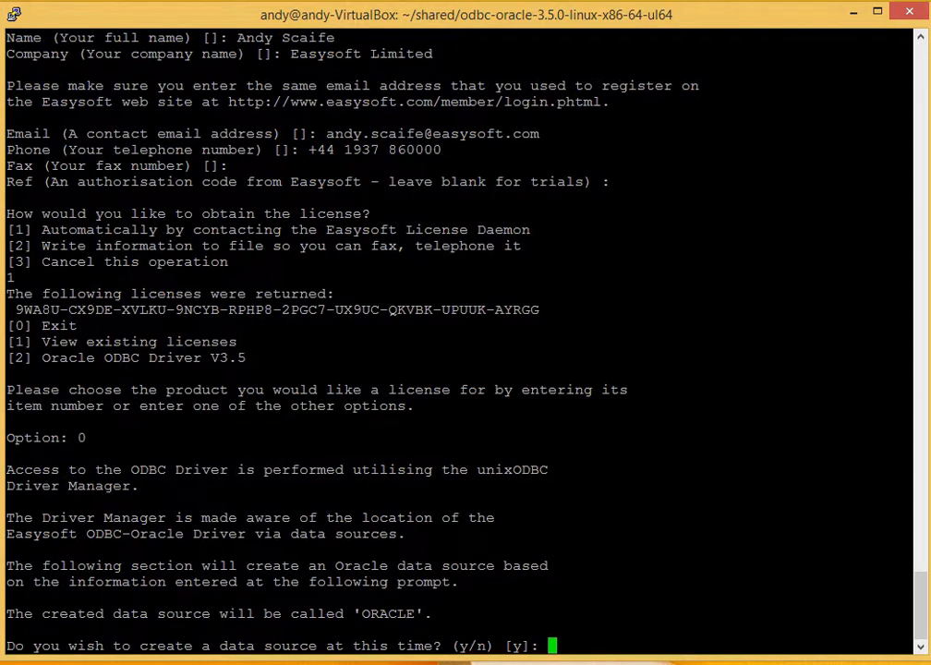
# Create the ORACLE data source for server 192.168.0.25, default port 1521, service orcl
pyautogui.write('y')
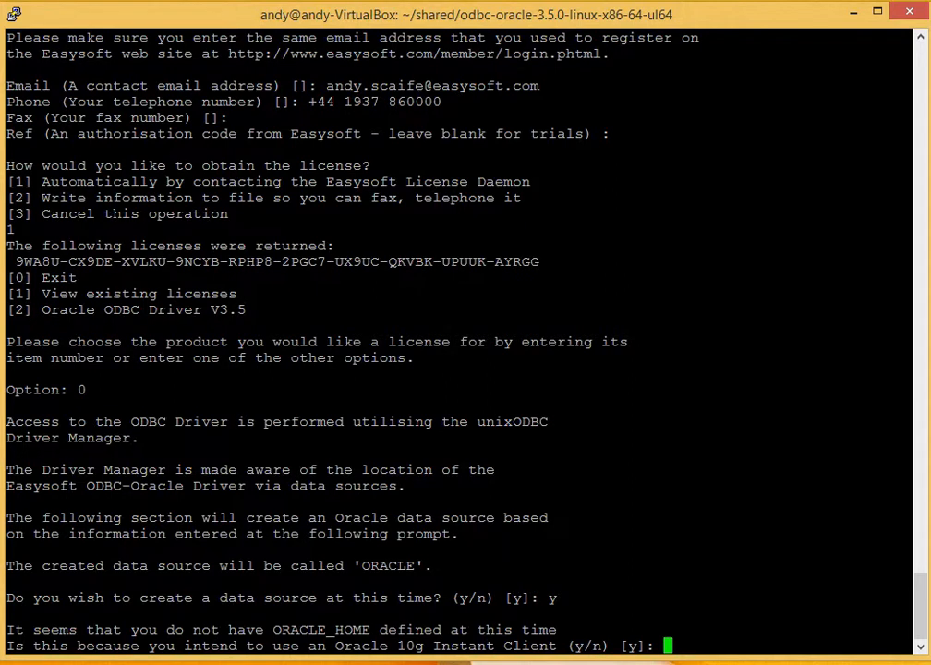
pyautogui.write('y')
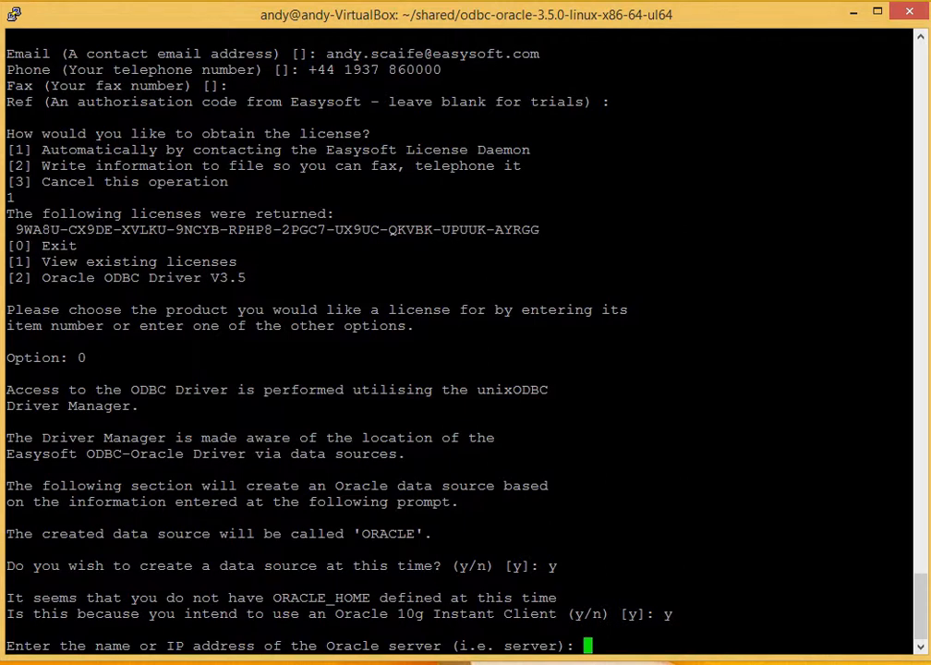
pyautogui.write('192.')
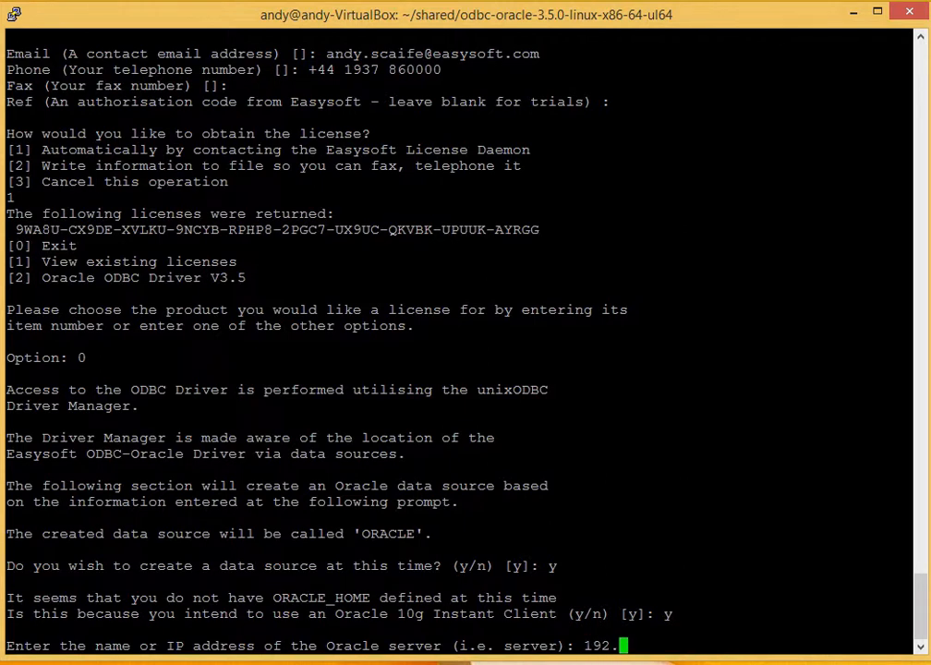
pyautogui.write('168')
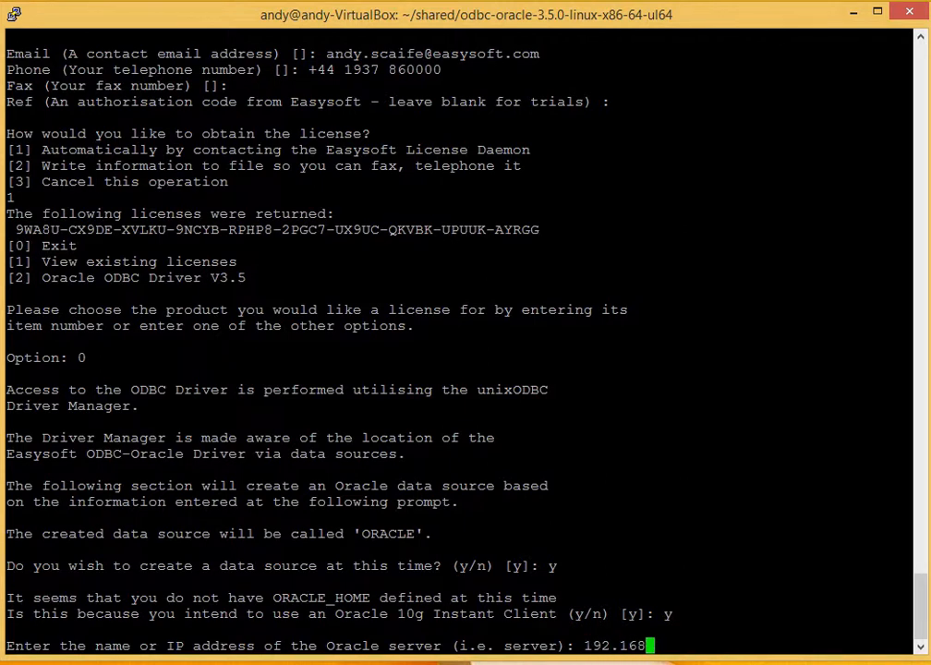
pyautogui.write('.0.25')
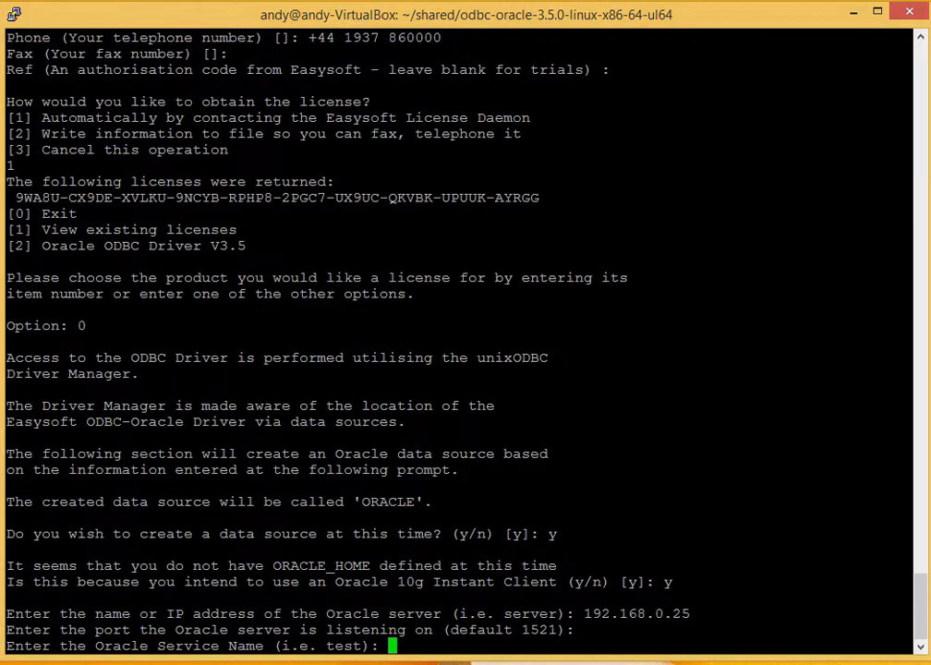
pyautogui.write('orcl')
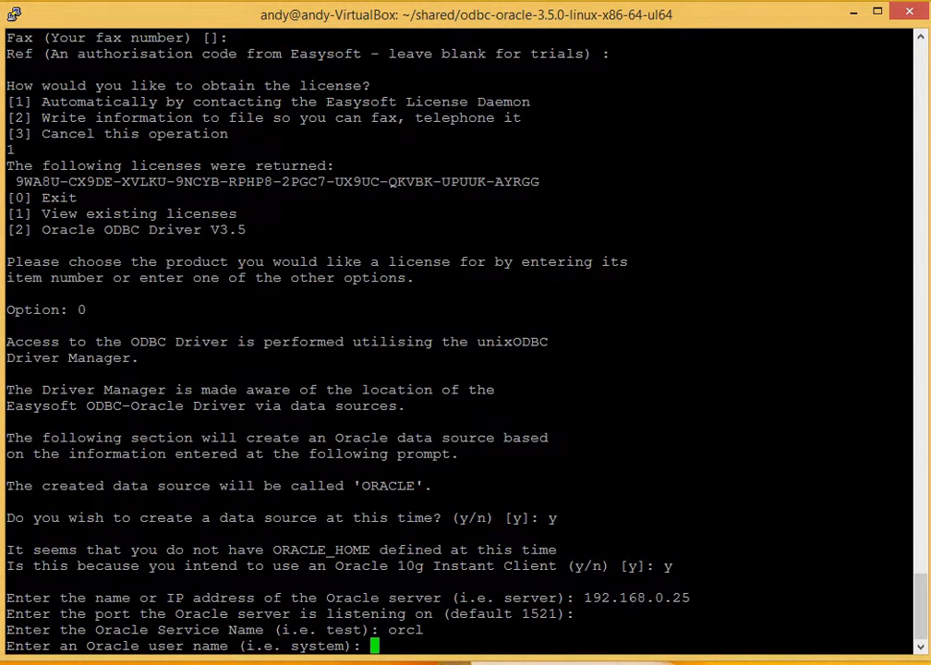
pyautogui.write('sy')
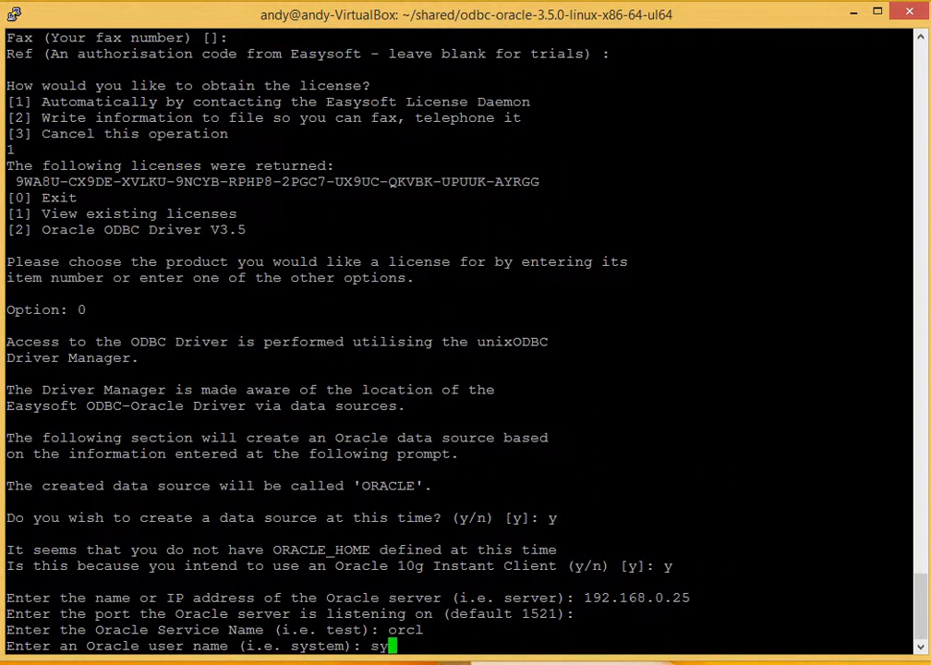
pyautogui.write('stem')
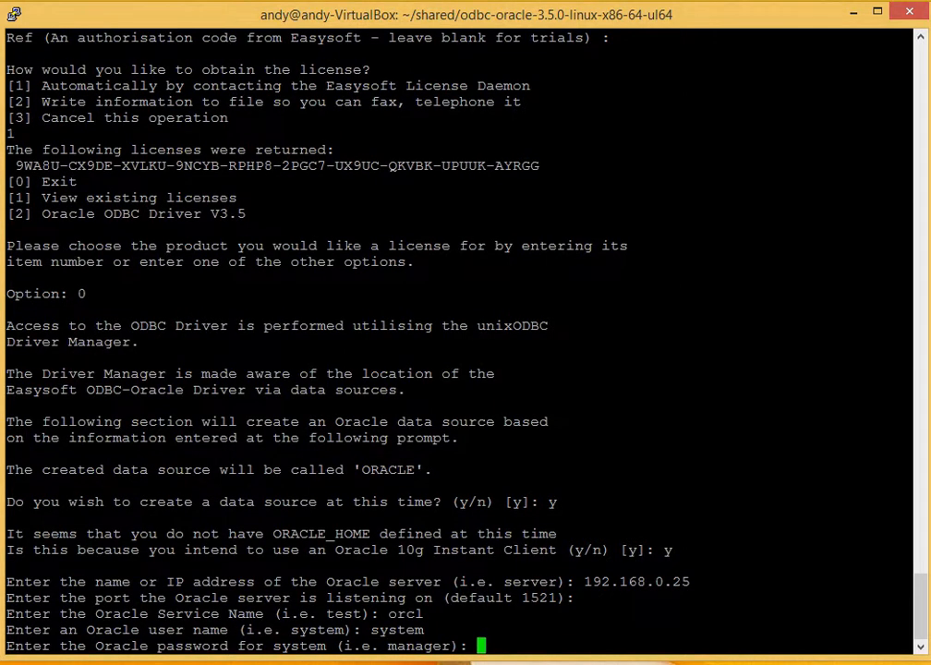
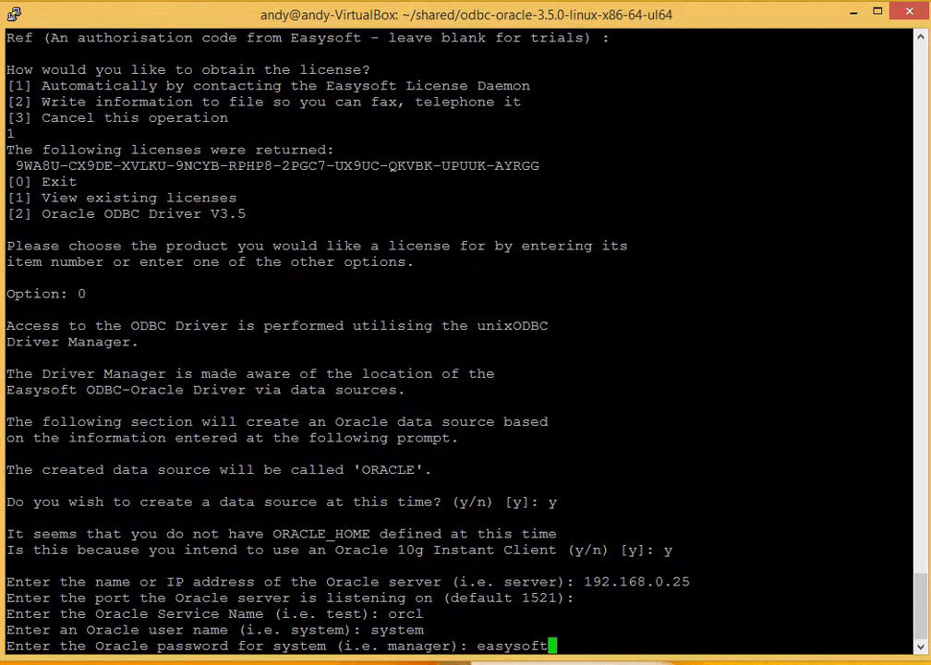
pyautogui.press('Return')
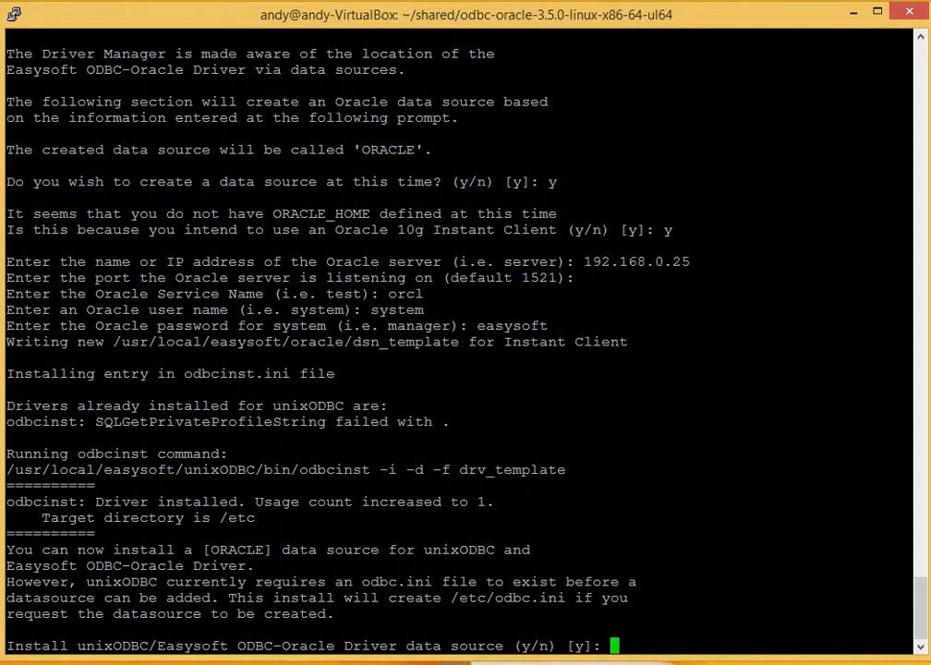
# Answer y to install the ORACLE data source, completing the driver installation
pyautogui.write('y')
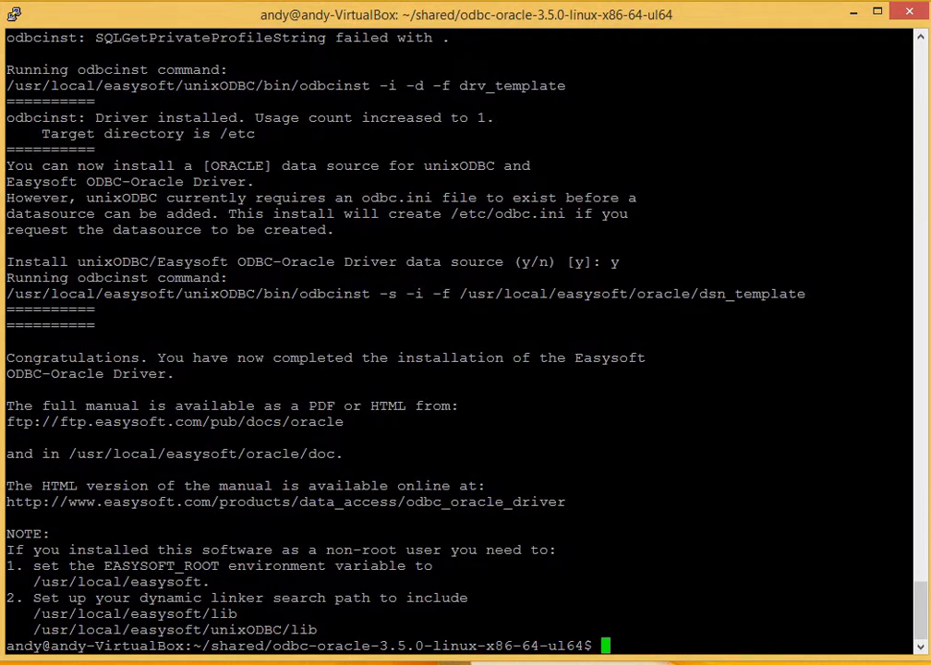
# Connect to the ORACLE data source with /usr/local/easysoft/unixODBC/bin/isql.sh -v oracle
pyautogui.write('/')
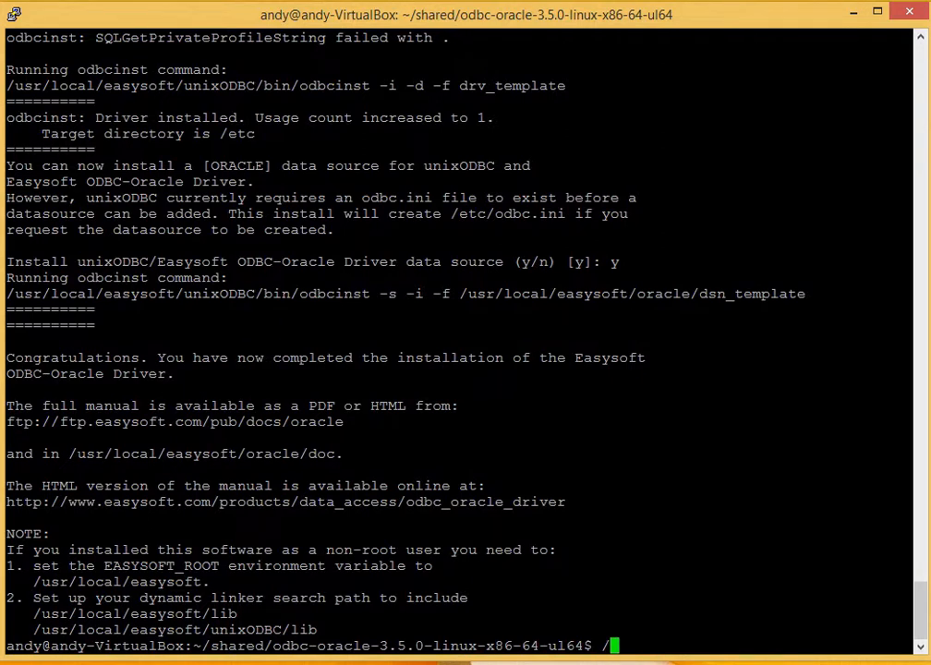
pyautogui.write('usr/l')
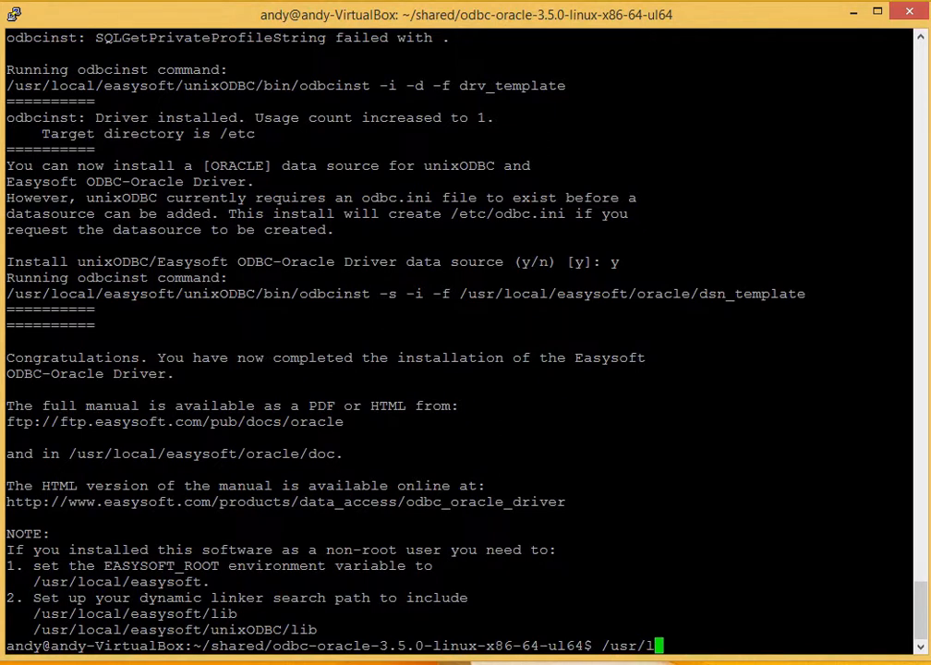
pyautogui.write('ocal/easysoft/')
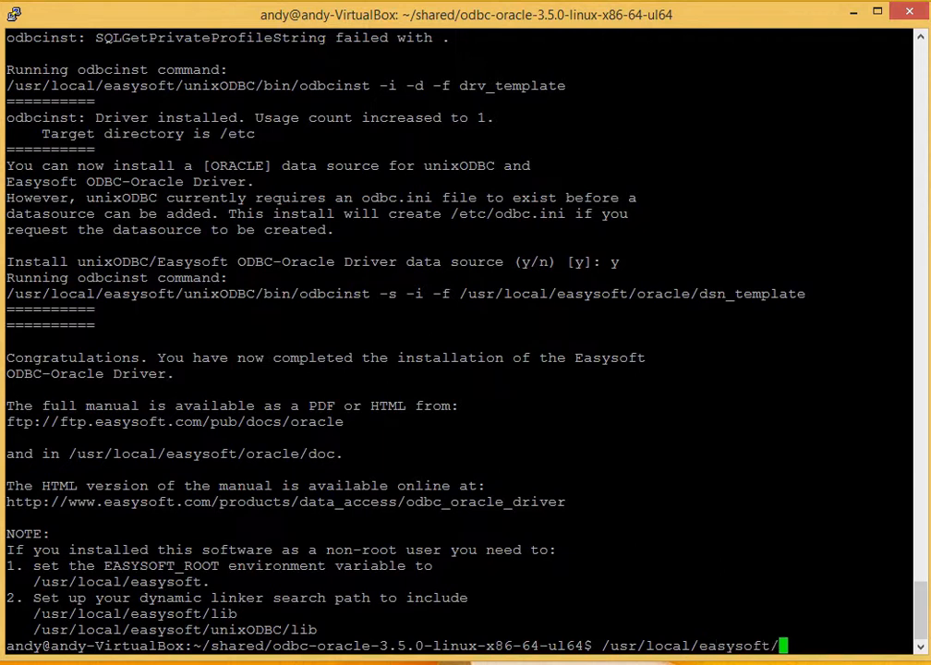
pyautogui.write('unixODBC/')
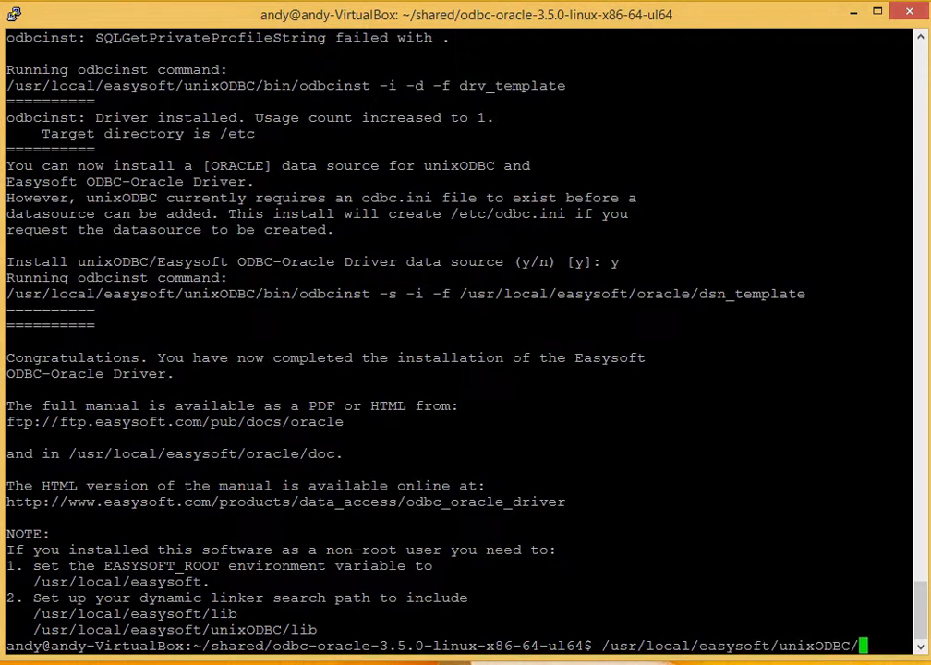
pyautogui.write('bin')
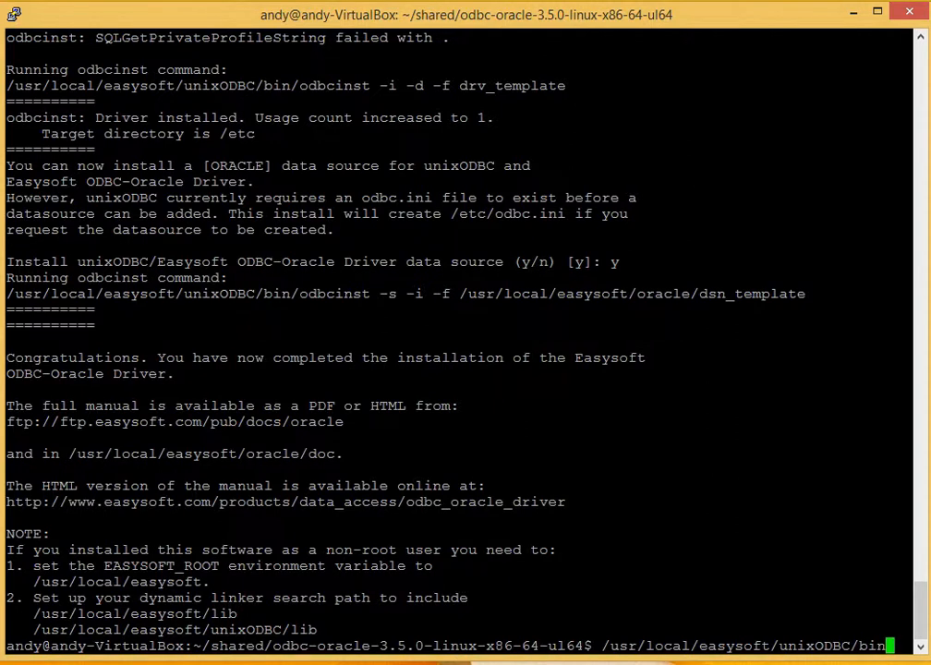
pyautogui.write('is')
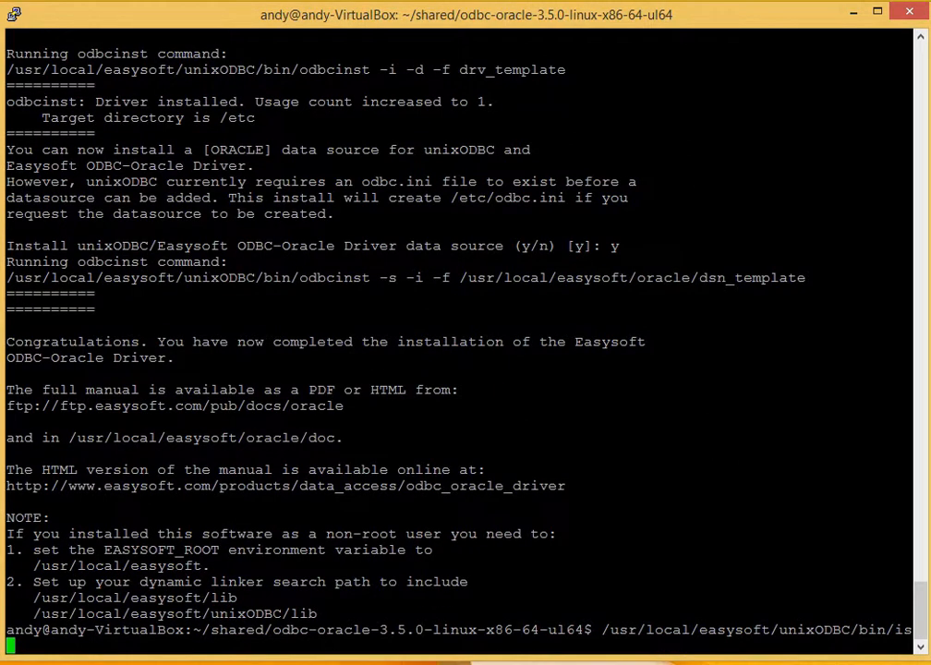
pyautogui.write('ql')
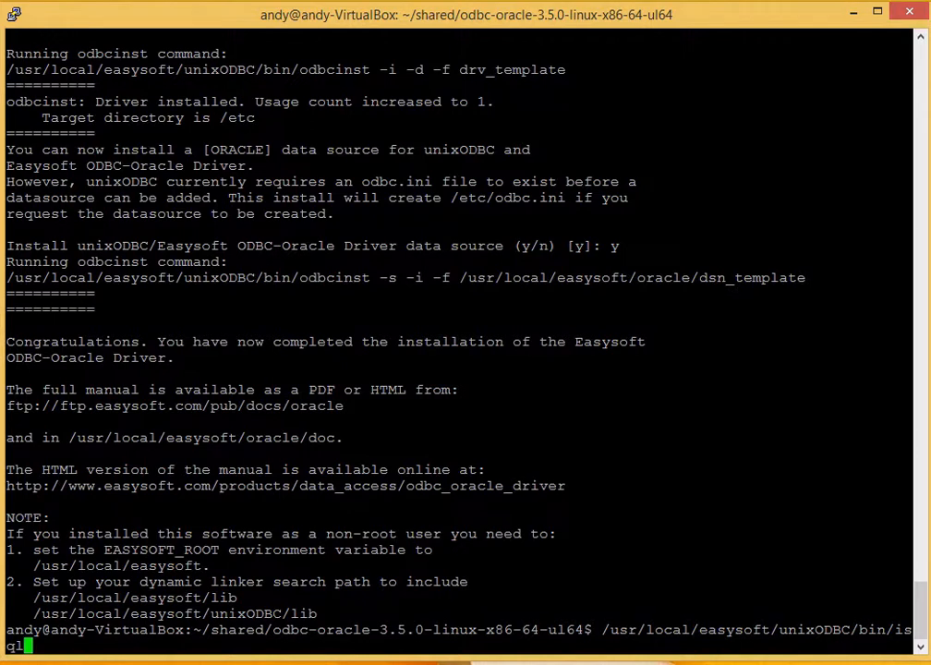
pyautogui.write('.sh')
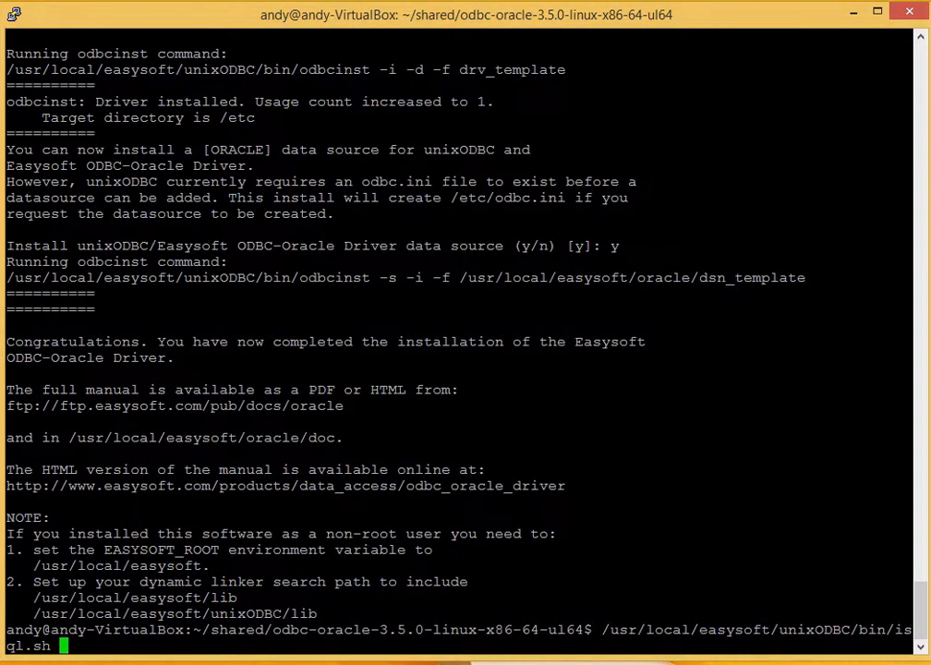
pyautogui.write('-v o')
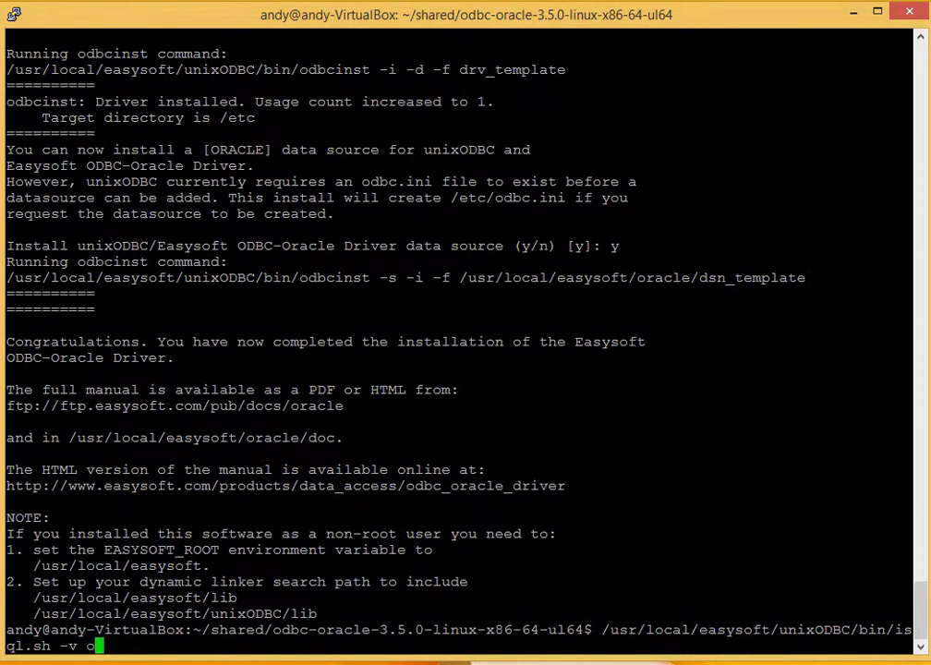
pyautogui.write('racle')
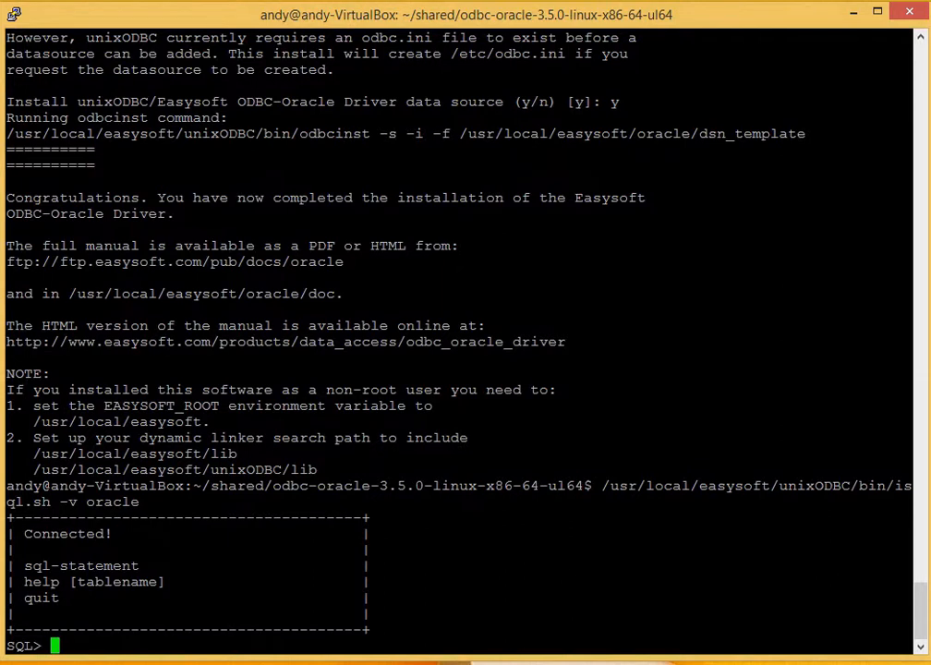
# Begin typing a 'select * from' test query at the SQL prompt
pyautogui.write('select')
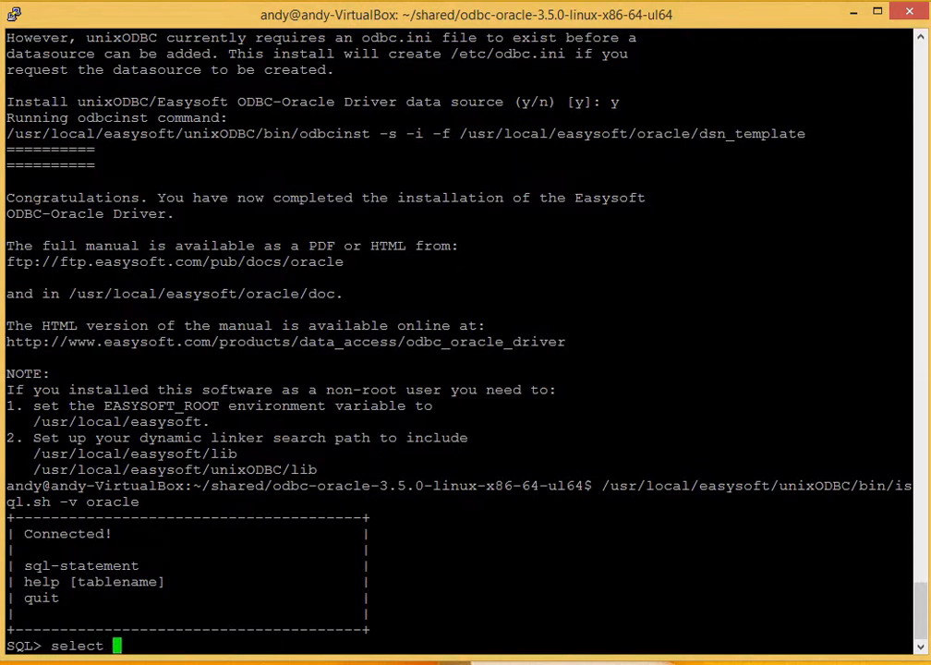
pyautogui.write('* fro')
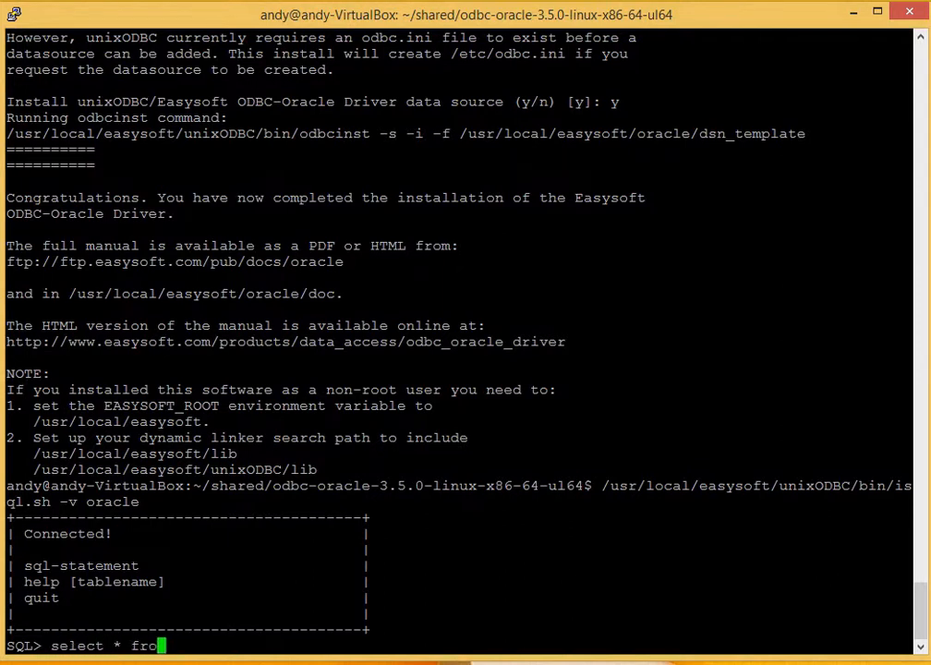